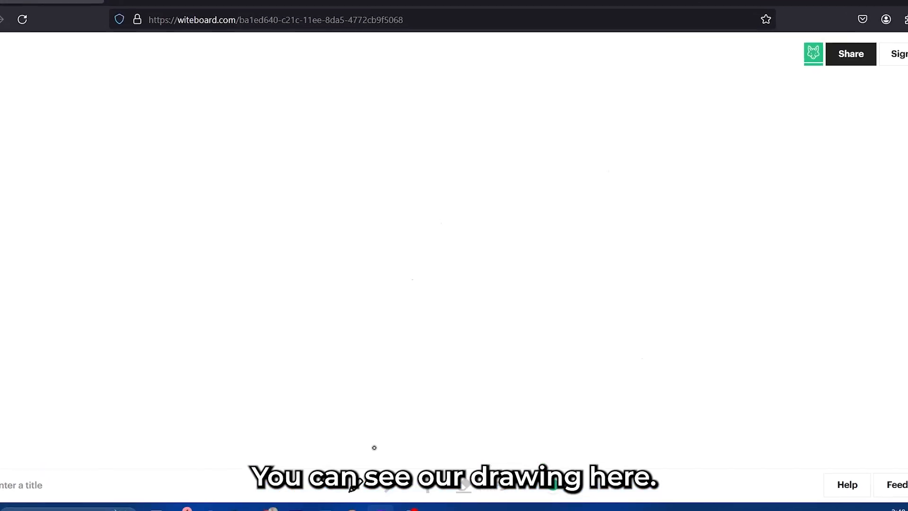
Open Witeboard's settings panel to review the Blackboard and Shape Detection switches
click(813, 53)
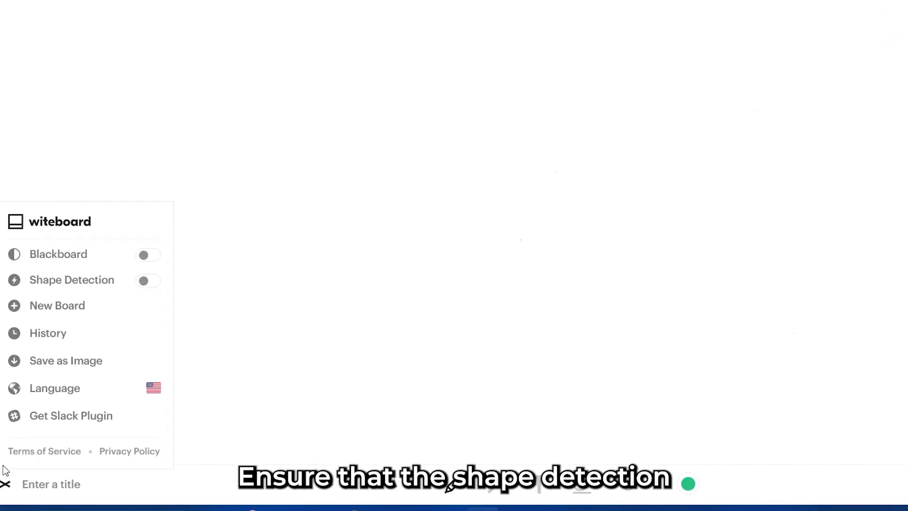
click(216, 286)
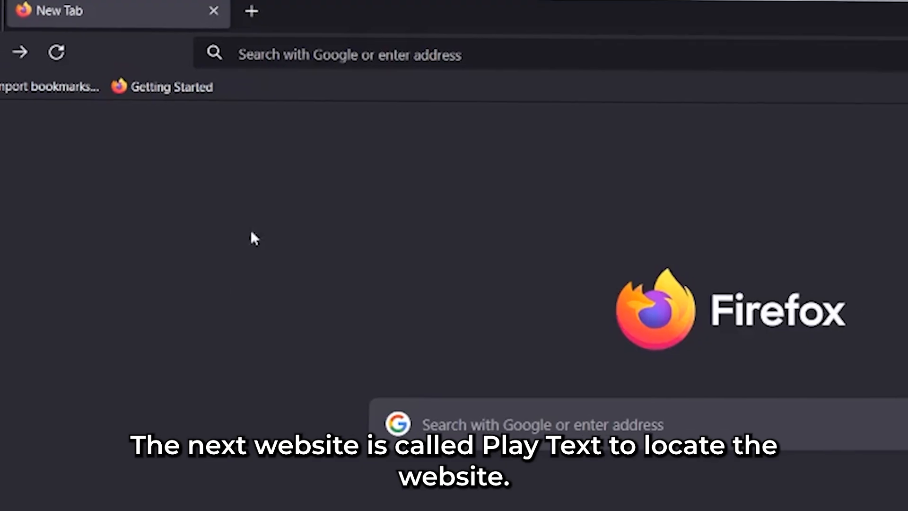
Go to playtext.app and scroll its book summary cards down to Think and Grow Rich
text(playtext.app/)
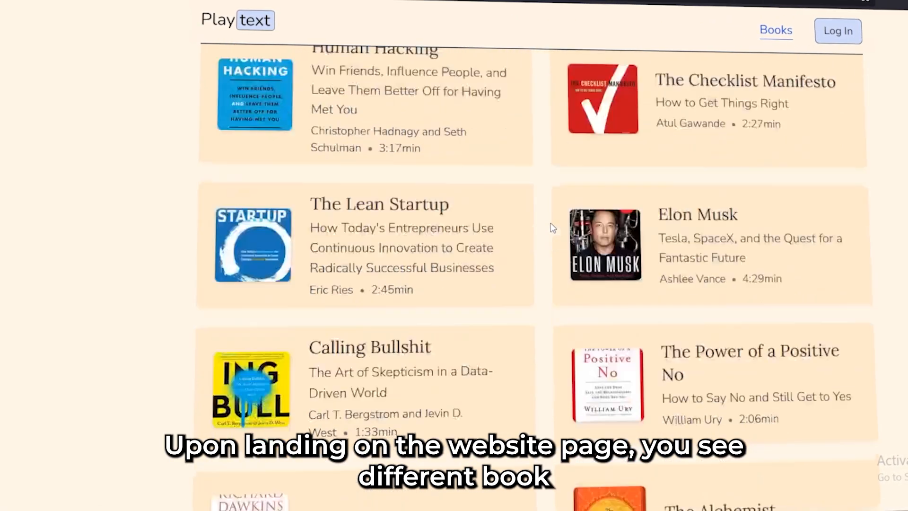
scroll(down, 3)
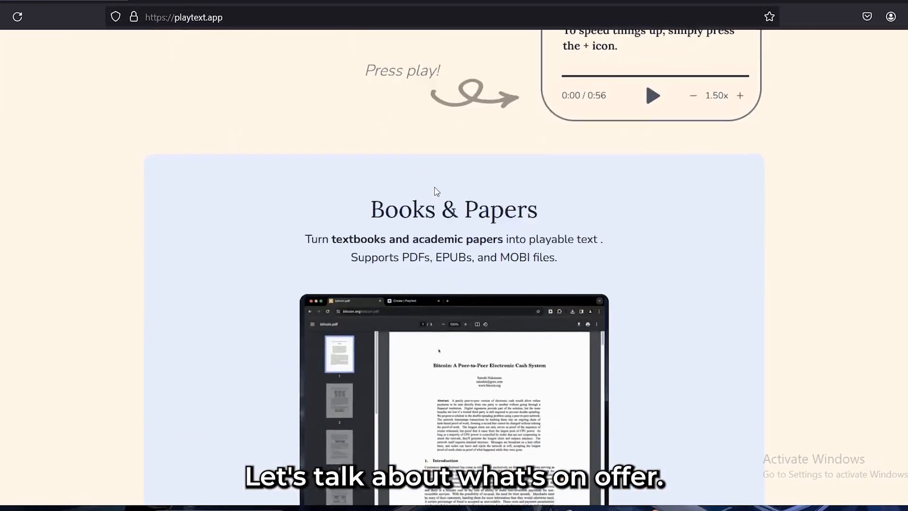
scroll(down, 3)
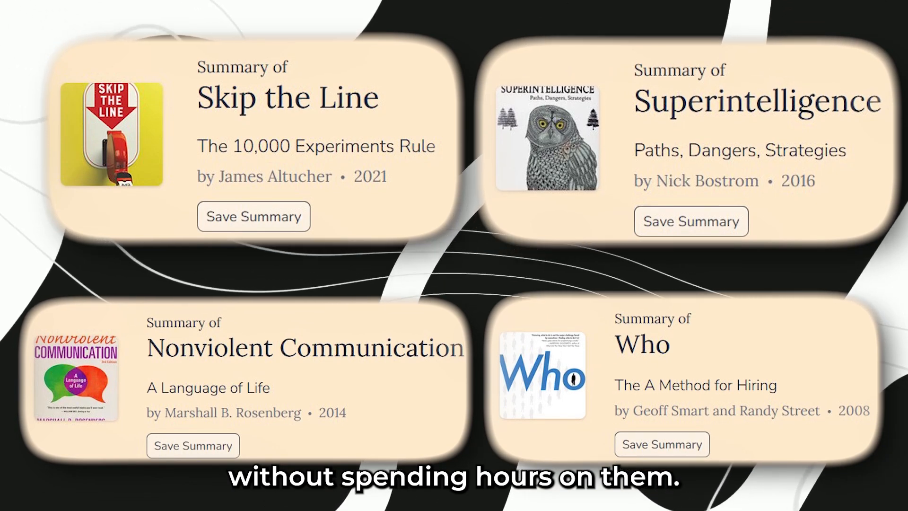
scroll(down, 3)
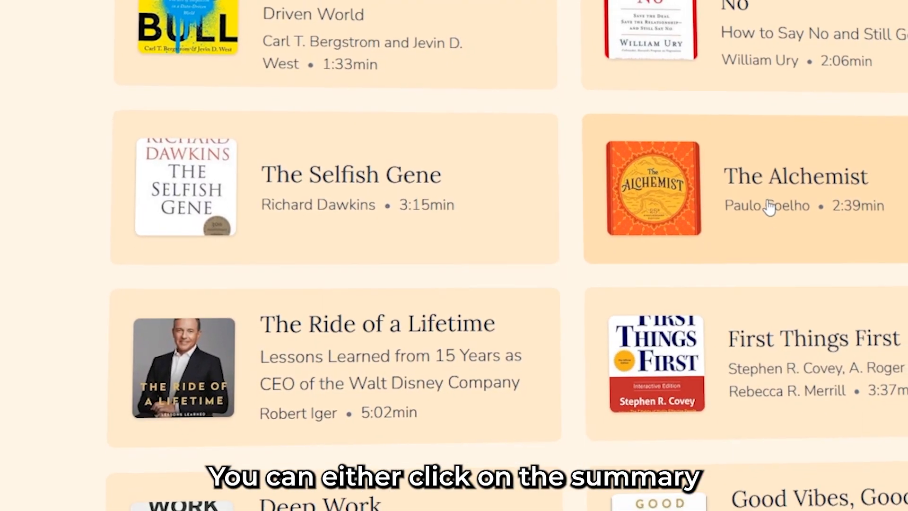
click(653, 188)
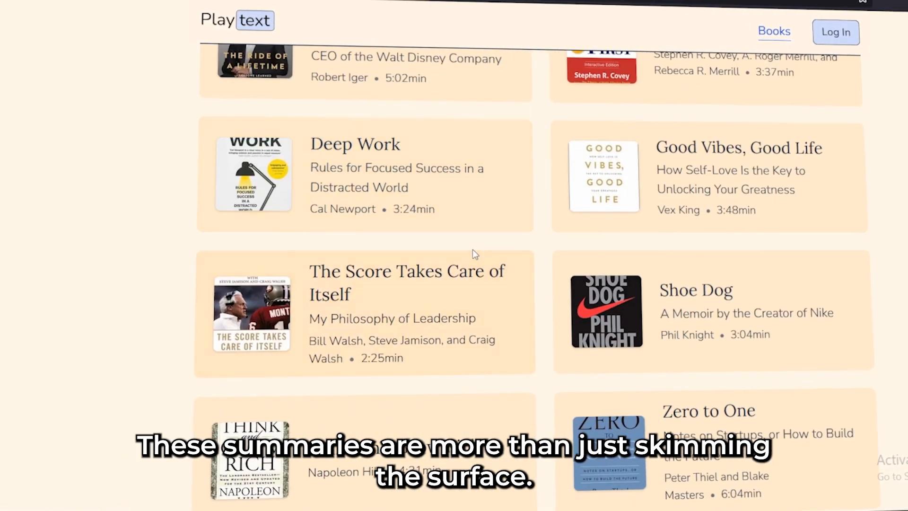
scroll(down, 3)
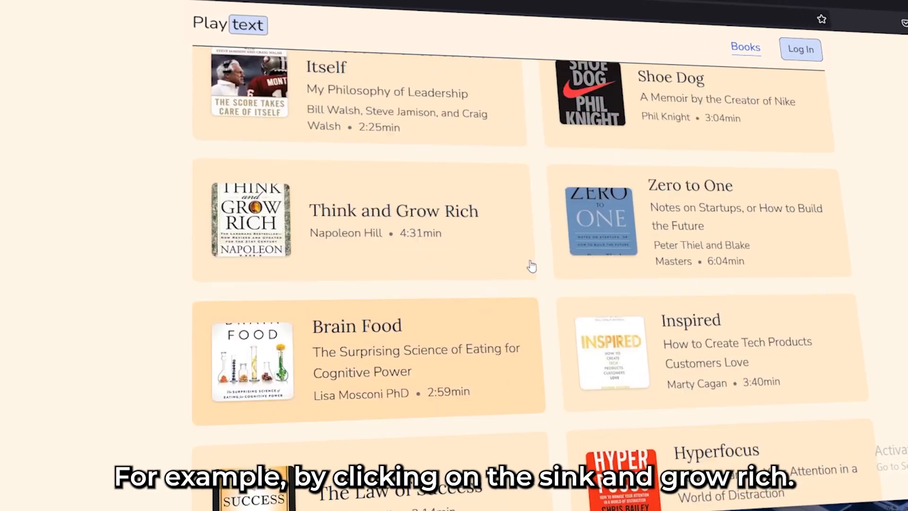
Open the Think and Grow Rich summary and scroll down to its Key Principles
click(392, 210)
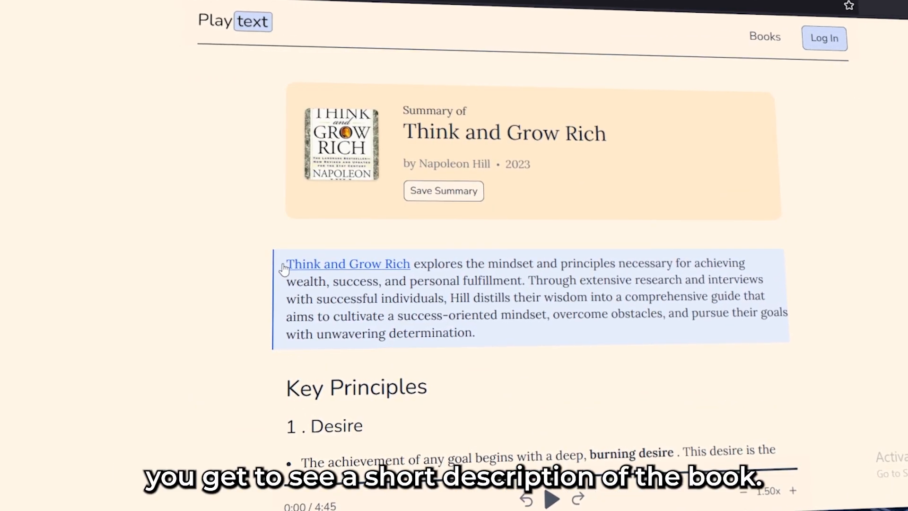
drag(287, 263, 480, 333)
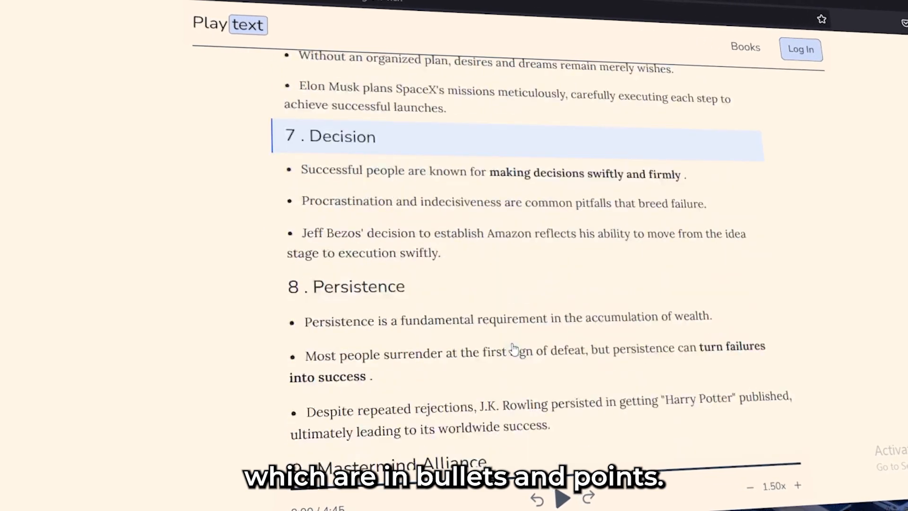
scroll(down, 3)
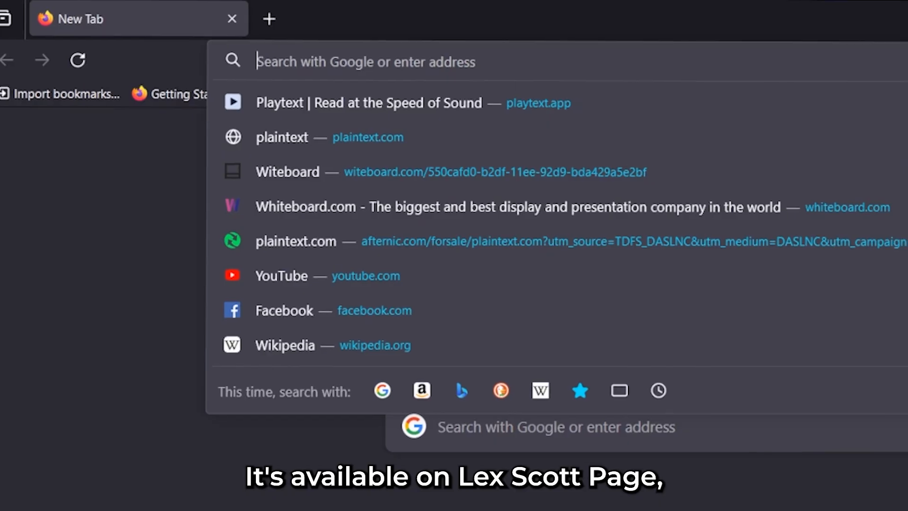
Visit lex.page, sign in with Google, and open a blank document via lex.new
text(LEX.PAGE/)
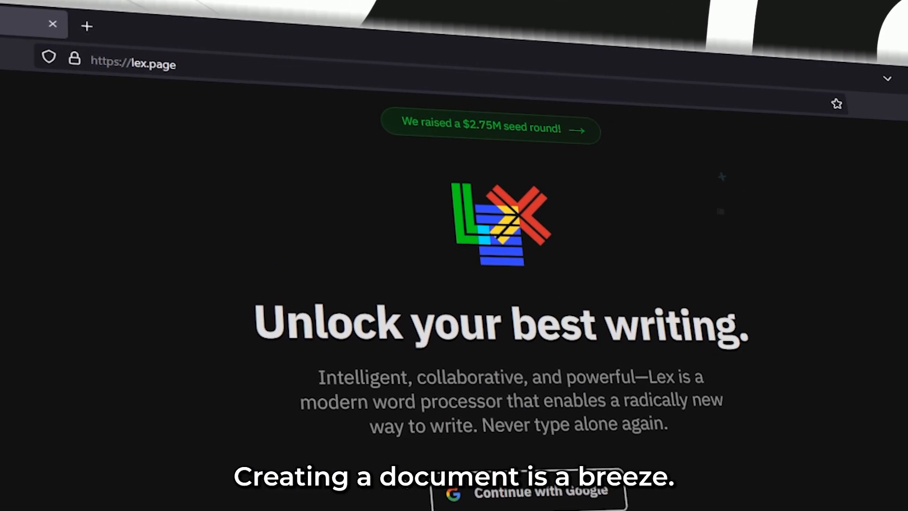
click(501, 223)
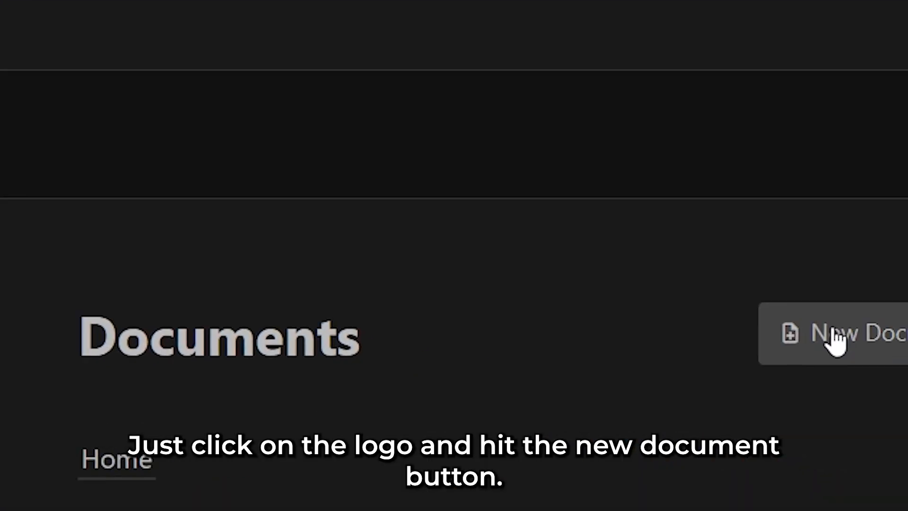
click(497, 19)
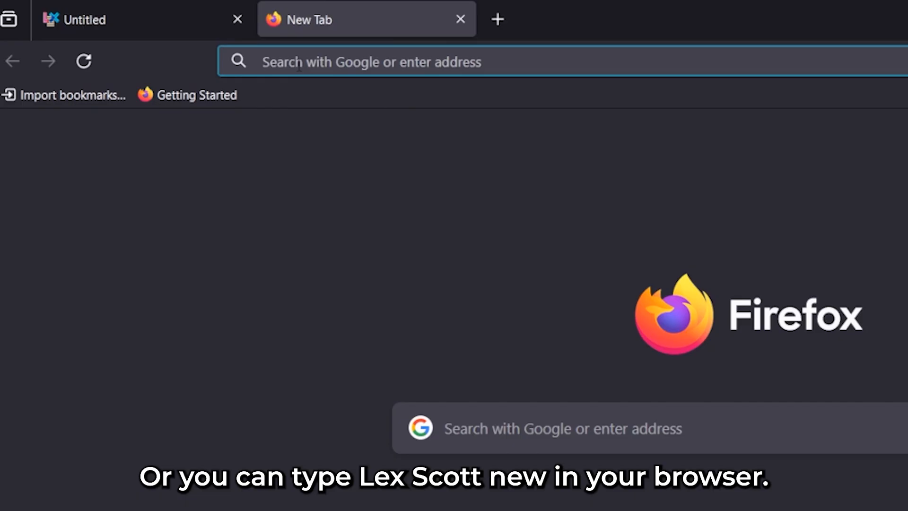
text(lex.n)
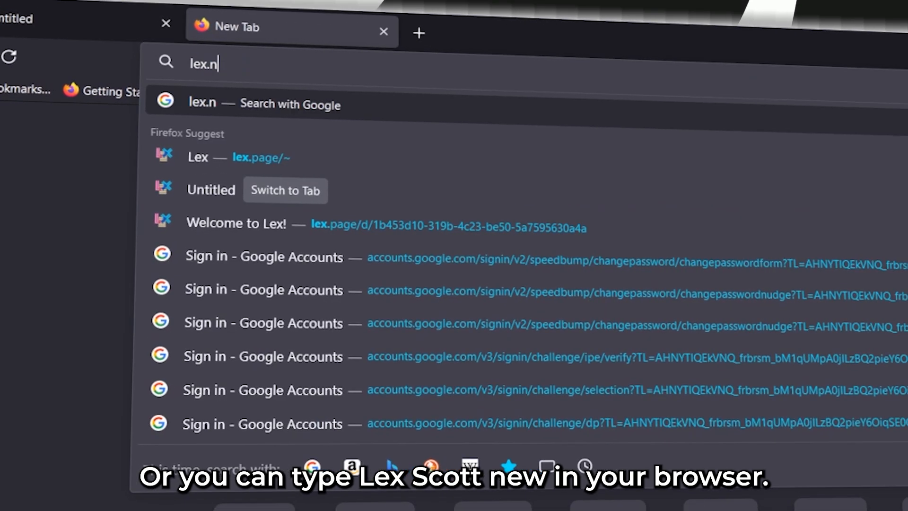
click(197, 157)
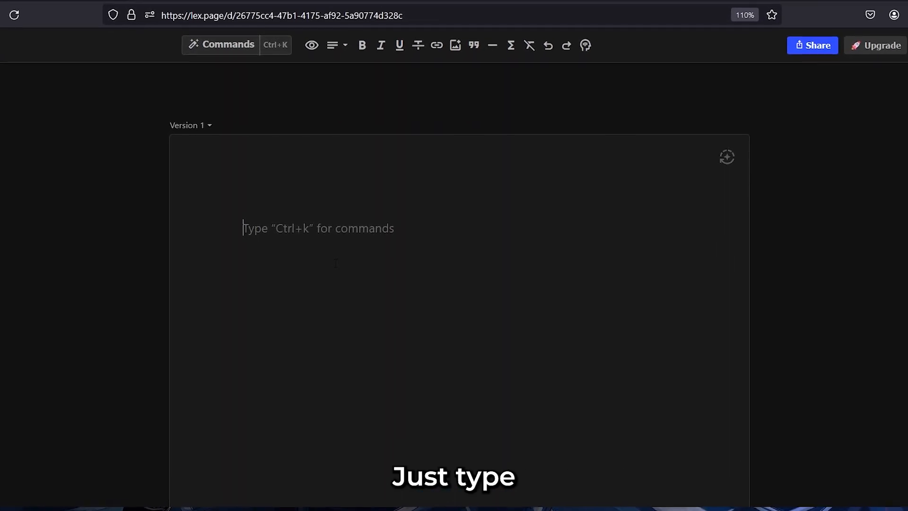
Write 'Fast food has become a quintessential part of American culture, offering' and let AI continue with +++
text(hi)
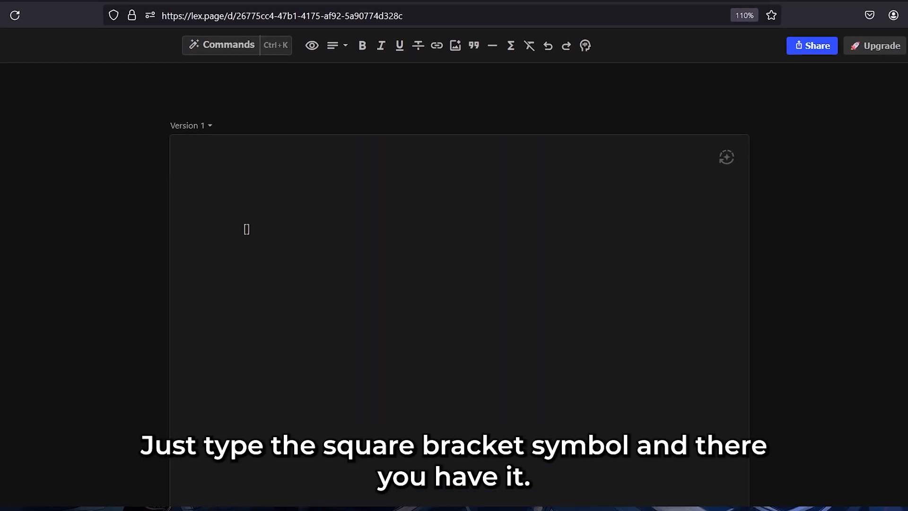
text(this is)
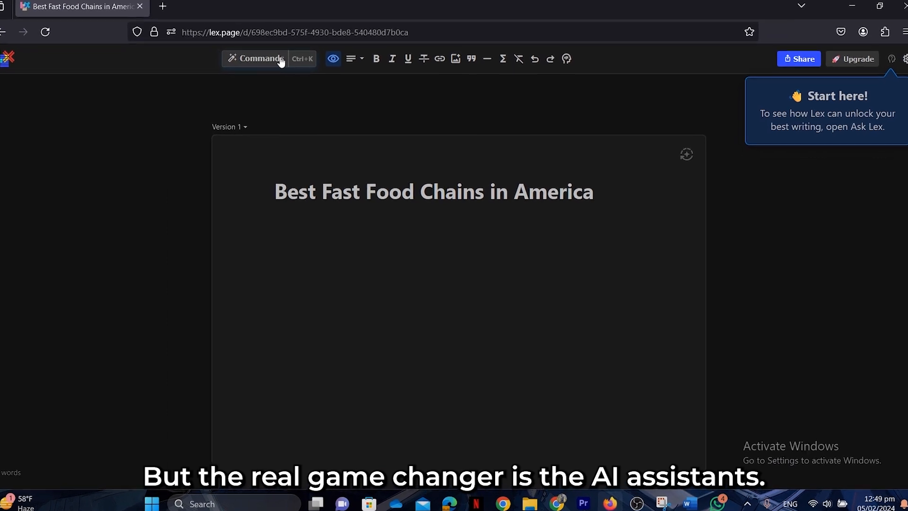
click(255, 59)
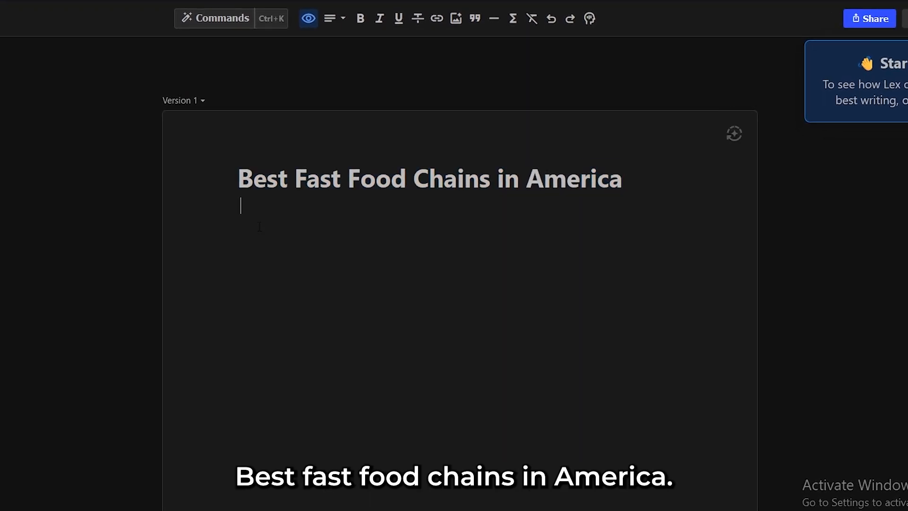
text(Fast food has become a quintessential part of American culture, offering)
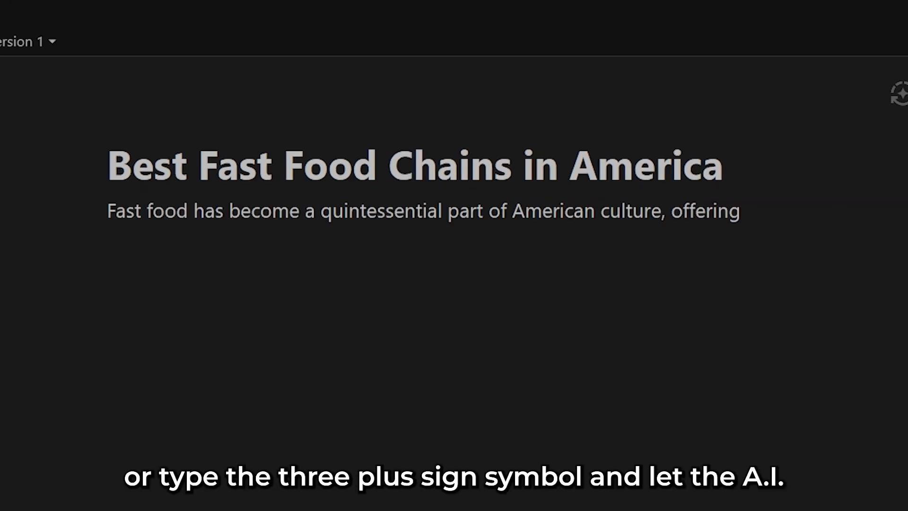
text(+++)
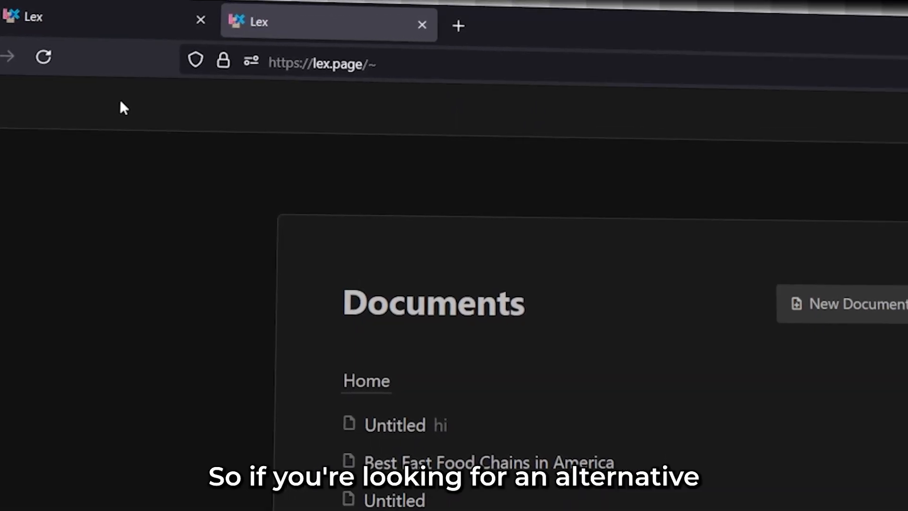
scroll(down, 3)
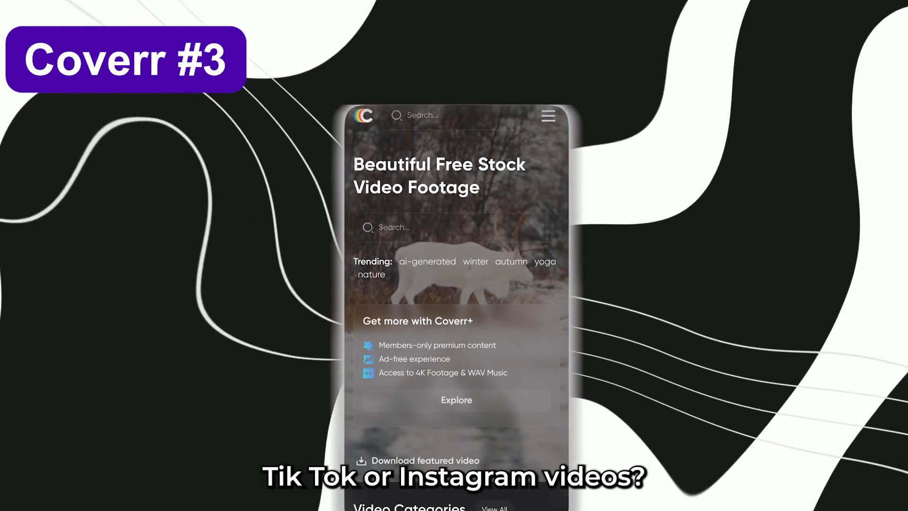
Go to coverr.co and search for 'aerial' footage, scrolling through the results
scroll(down, 3)
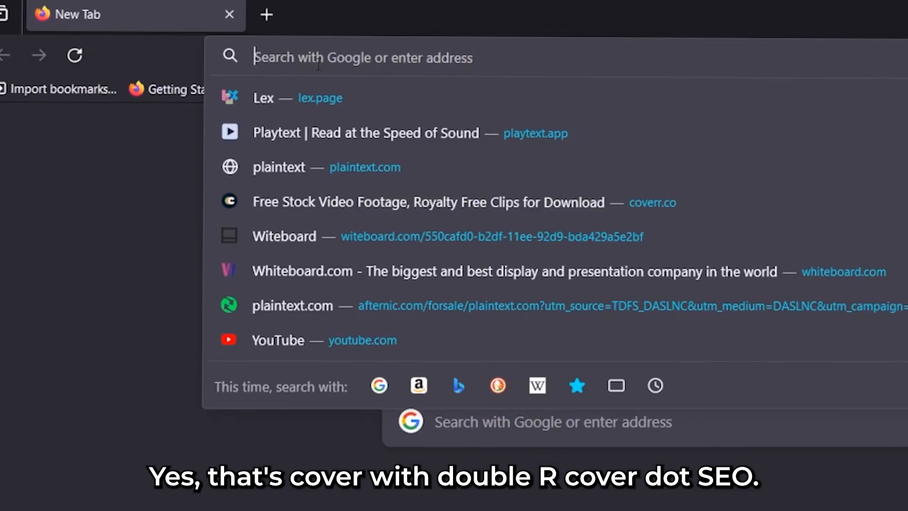
text(coverr.co)
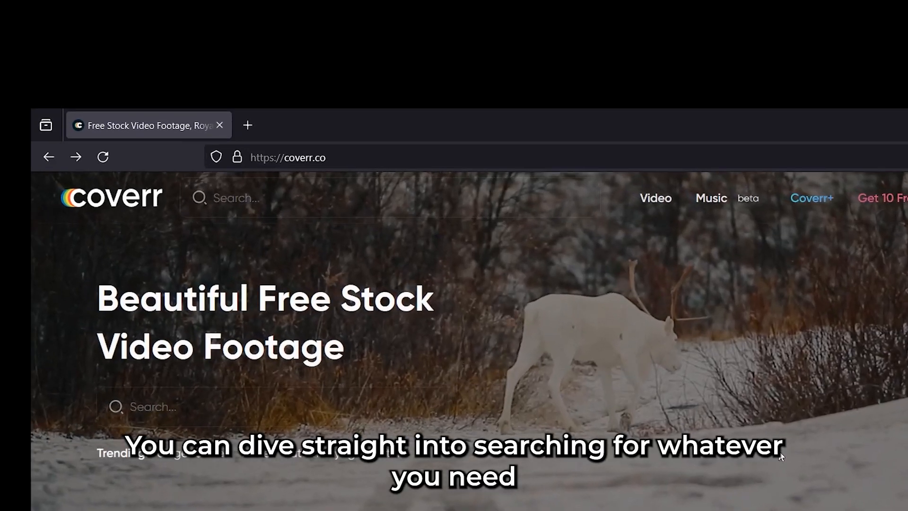
text(shape)
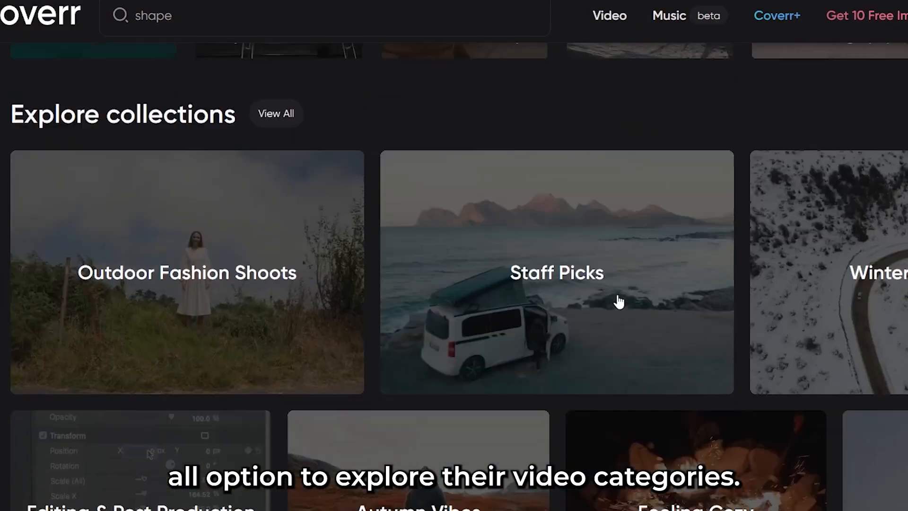
scroll(down, 3)
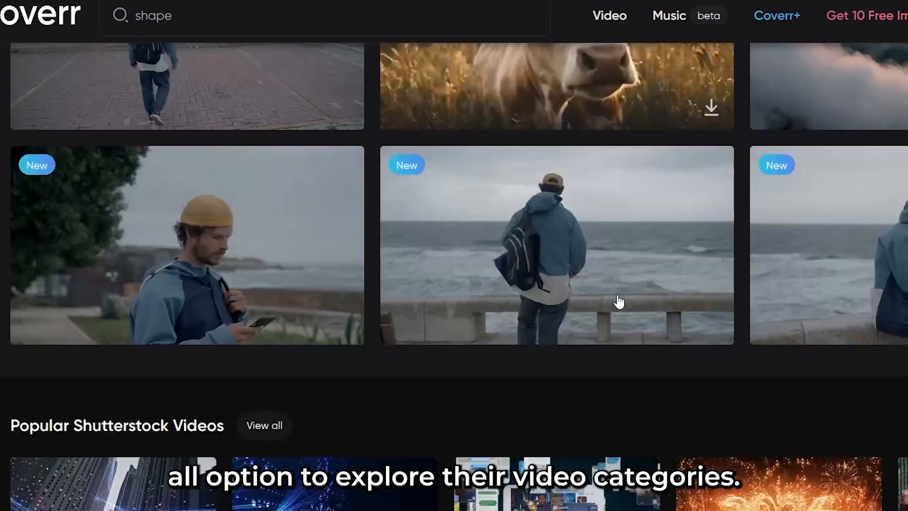
text(aerial)
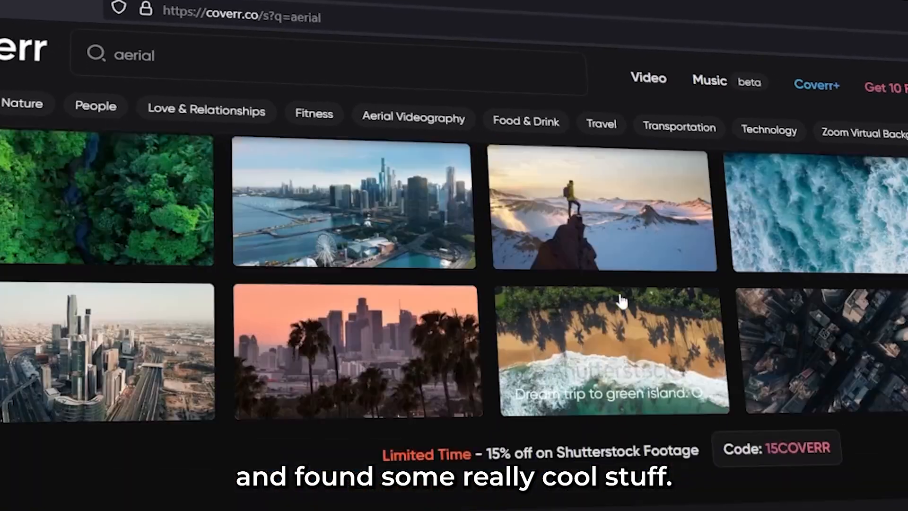
scroll(down, 3)
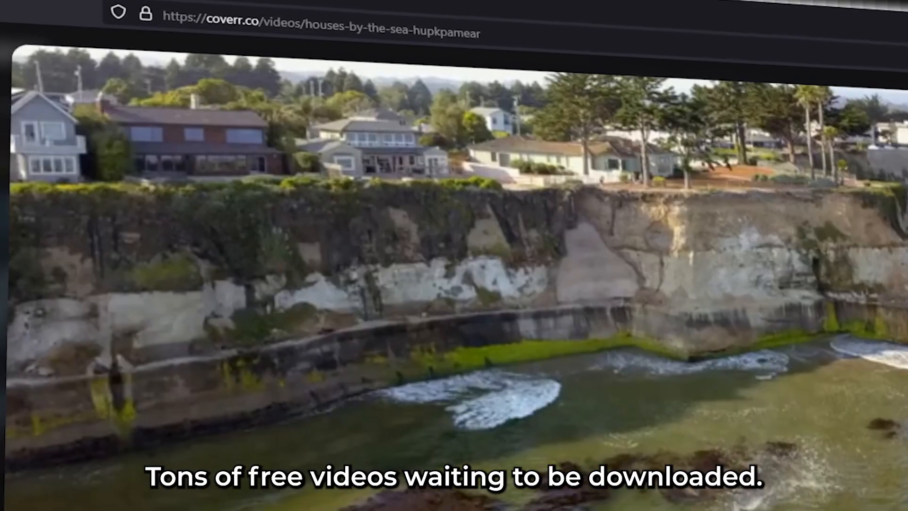
Open the side-mirror driving clip, scroll its page, and start a 'mountain' search
scroll(down, 3)
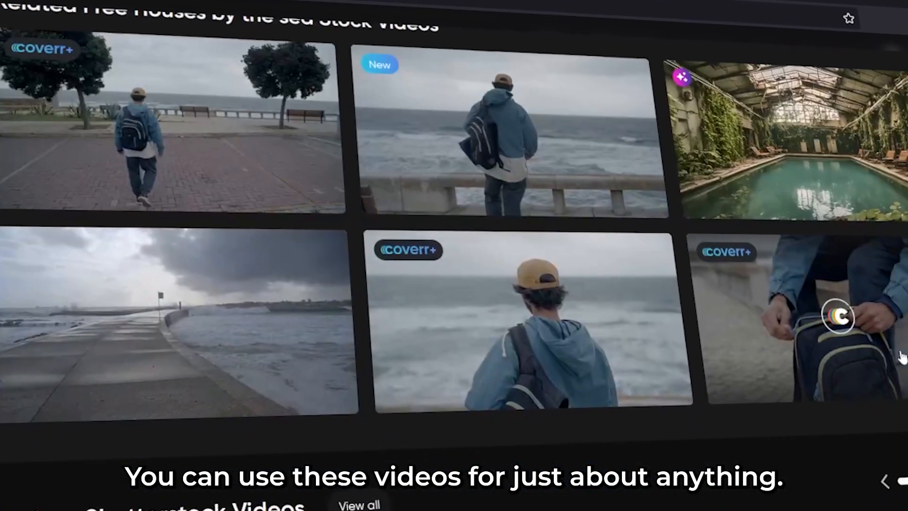
click(533, 330)
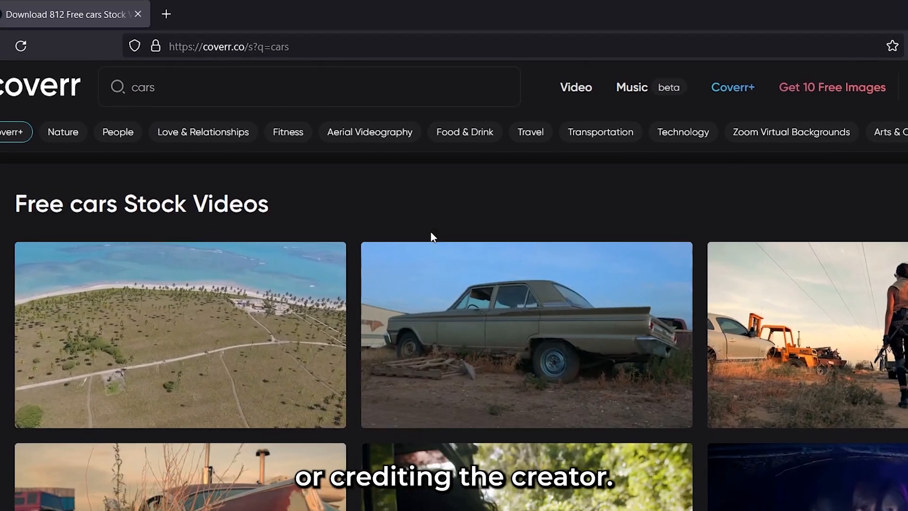
scroll(down, 3)
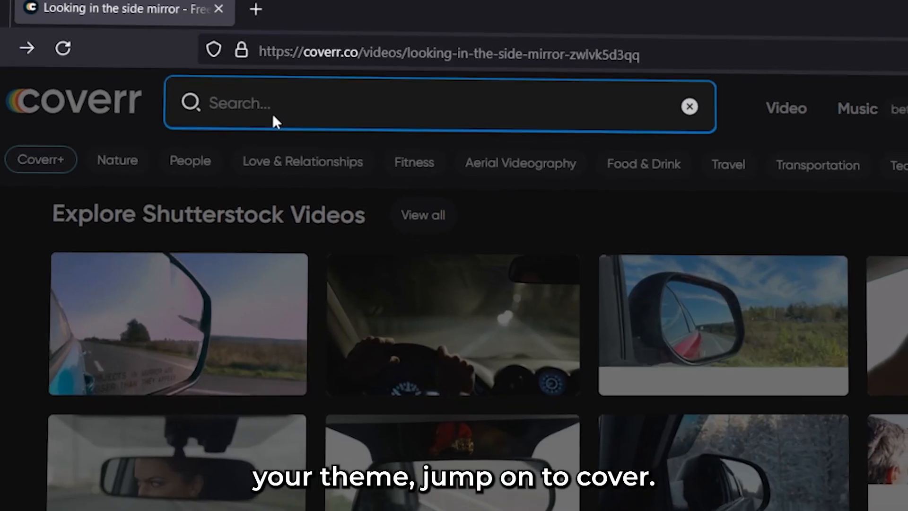
text(mountain)
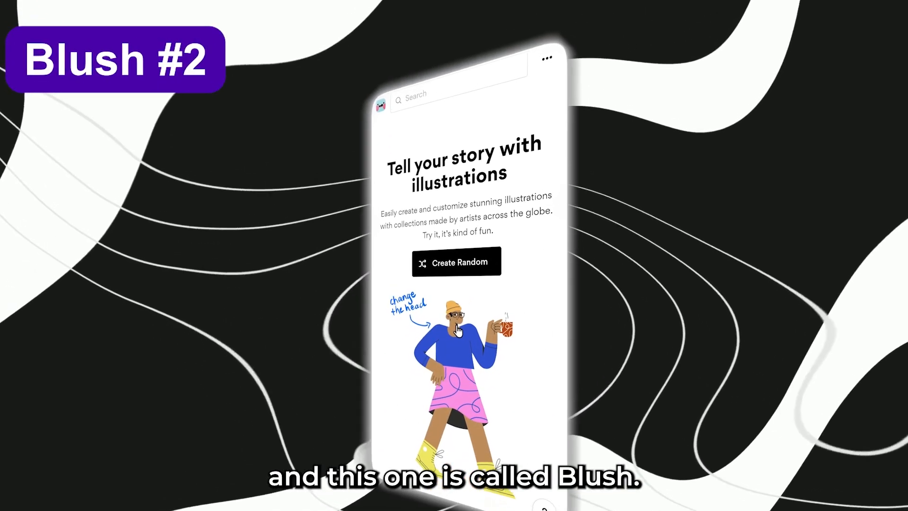
Open blush.design and scroll to Pablo Stanley's artist page collections
text(blush)
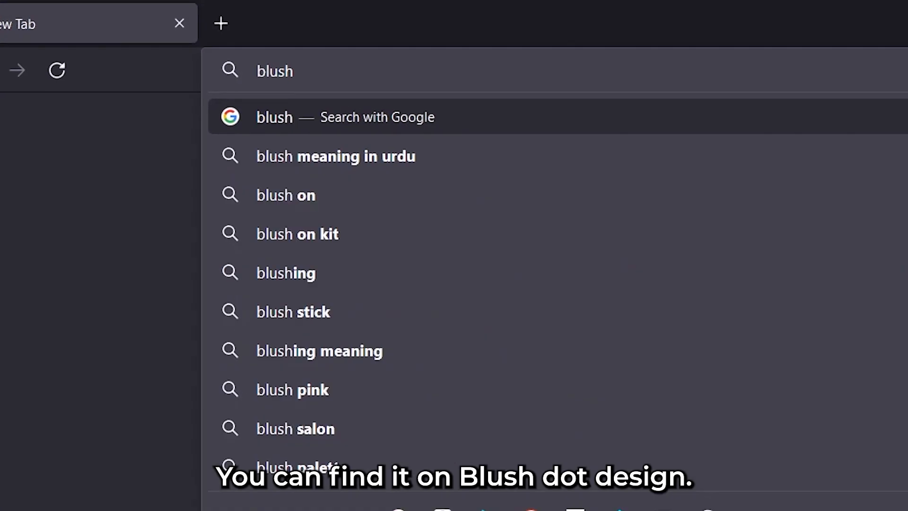
click(274, 117)
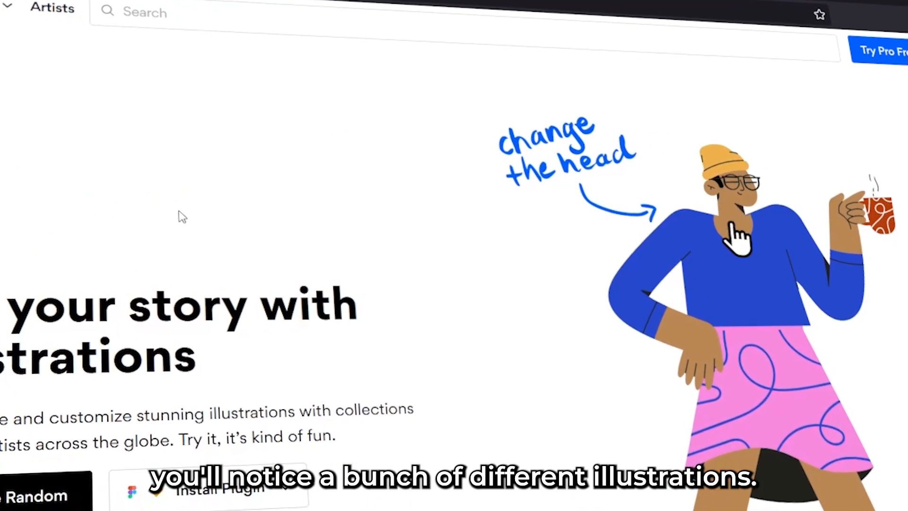
scroll(down, 3)
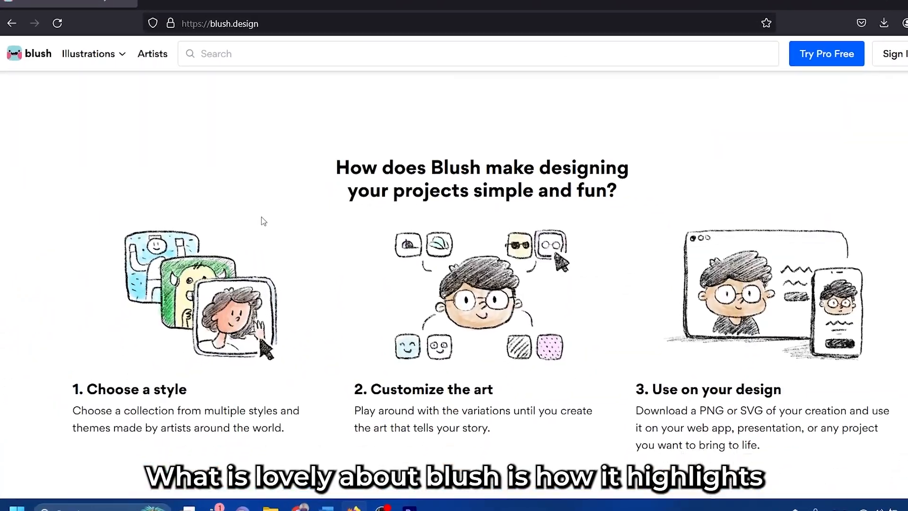
scroll(down, 3)
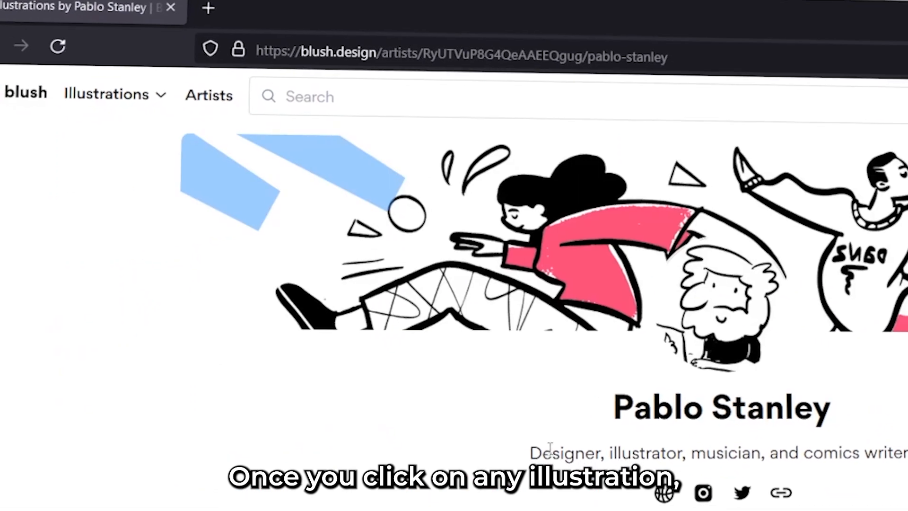
scroll(down, 3)
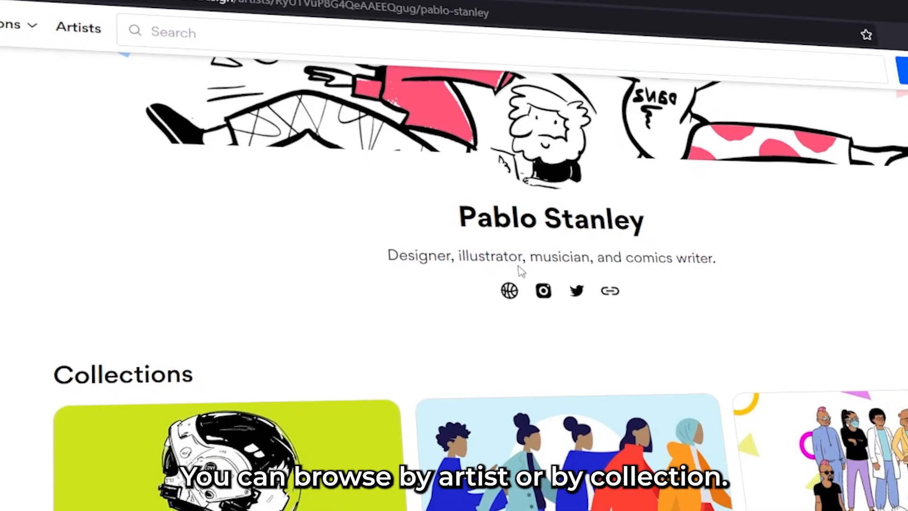
scroll(down, 3)
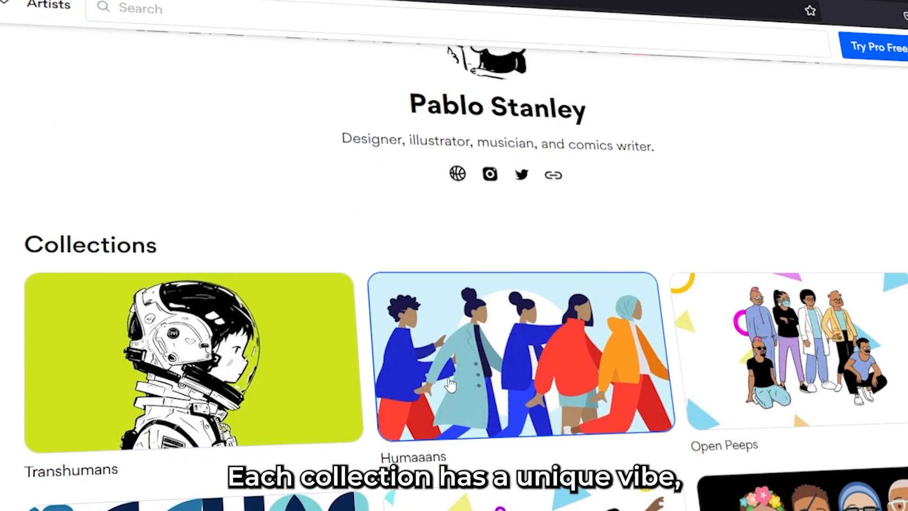
Open the Humaaans collection, then go back to the Blush homepage
click(510, 356)
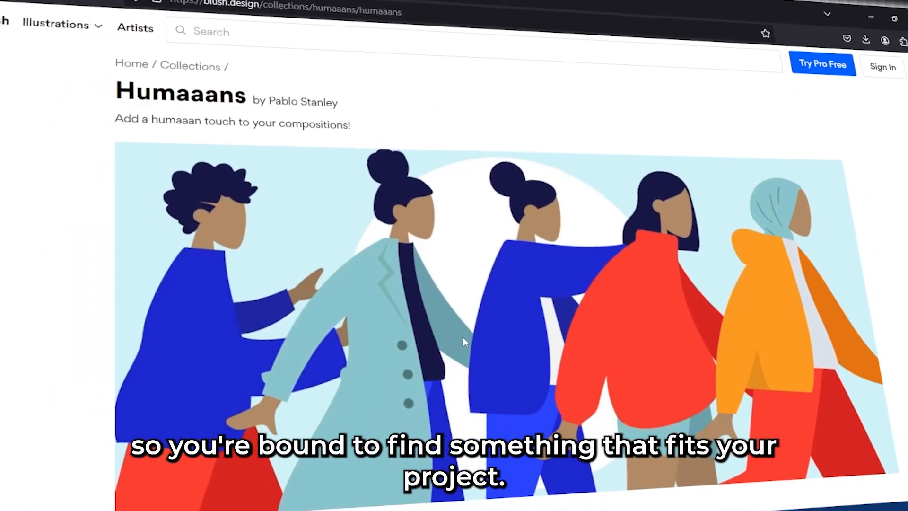
click(870, 135)
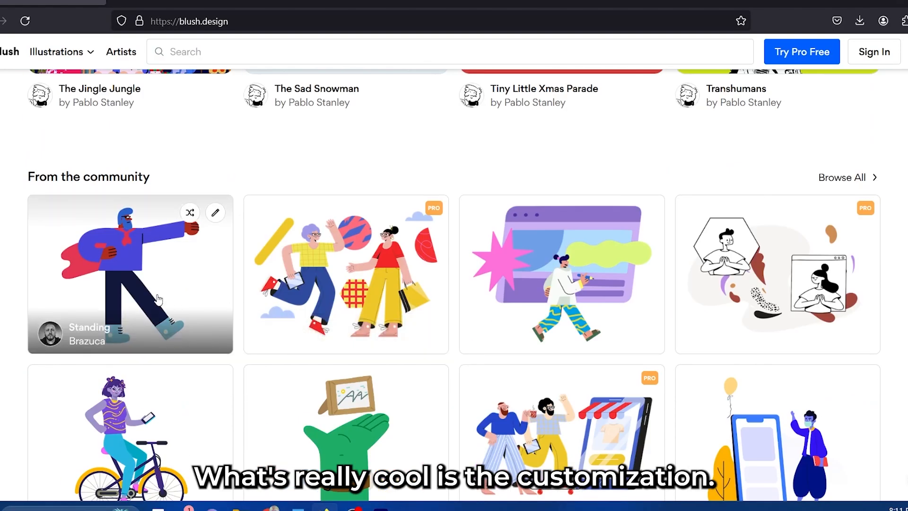
Open the Standing illustration in the customizer and try a different upper-body pose
click(131, 274)
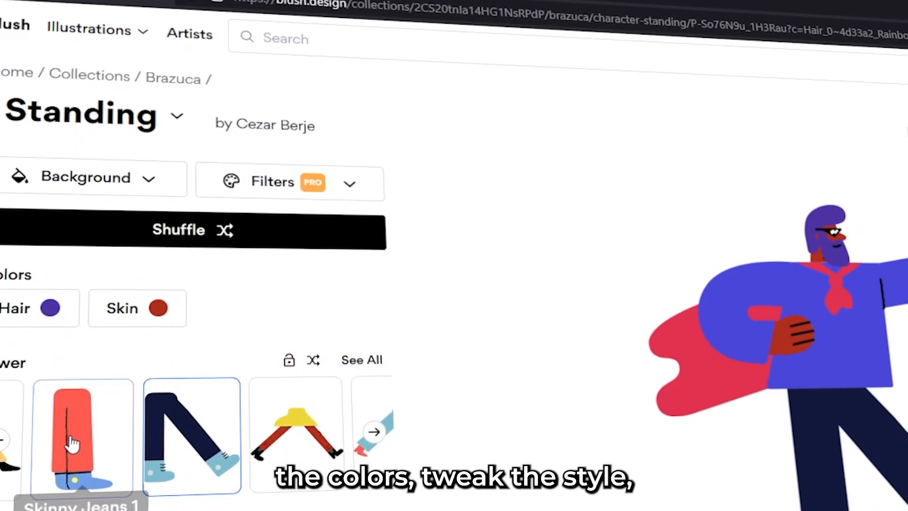
scroll(down, 3)
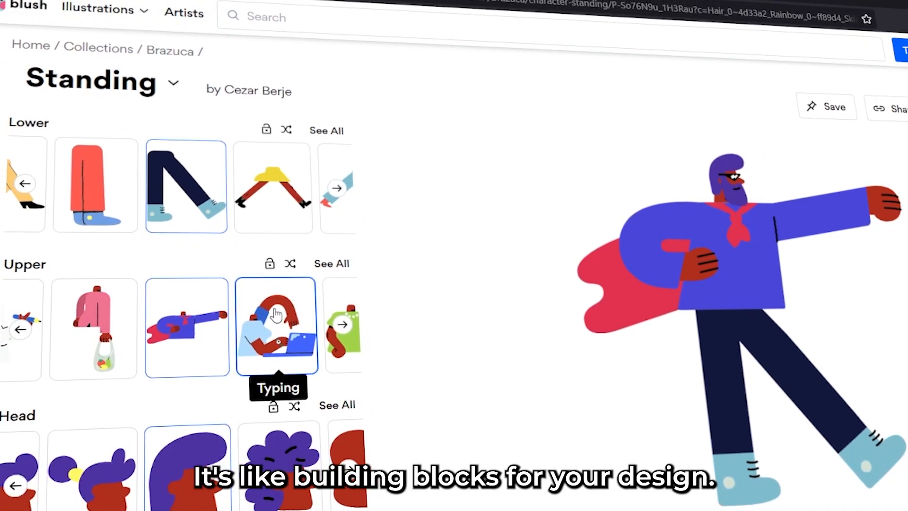
click(289, 11)
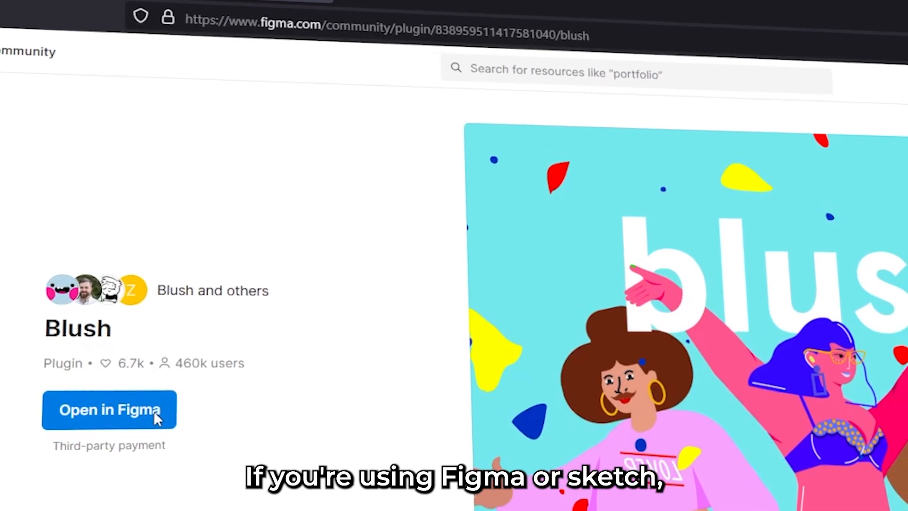
Send the Blush plugin to Figma and dismiss the Join Figma prompt
click(109, 410)
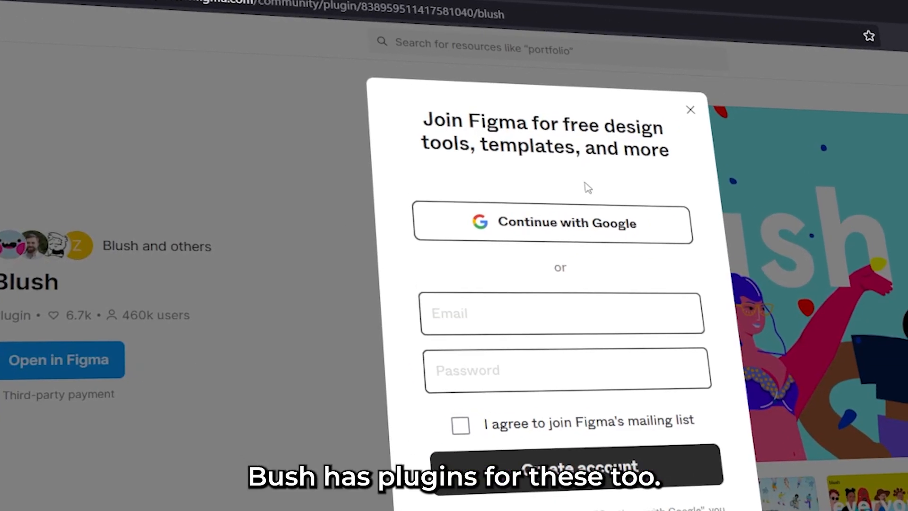
click(691, 109)
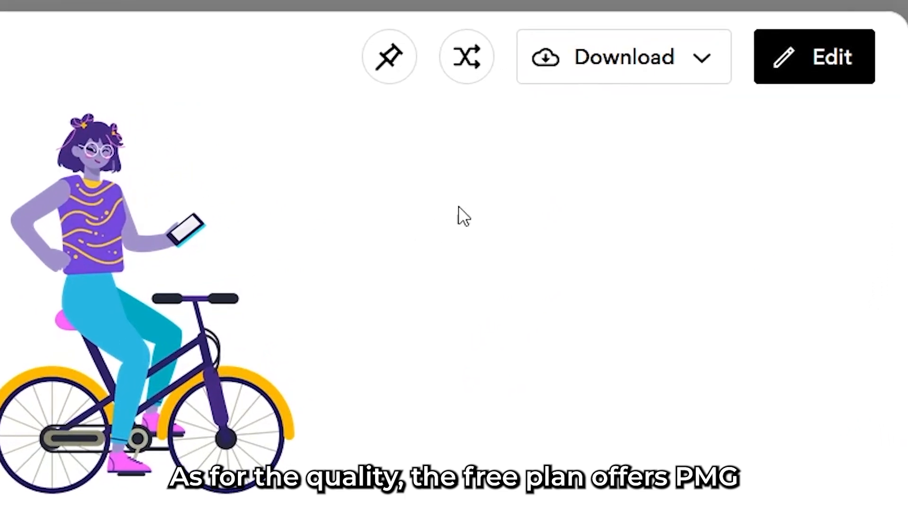
Download the cycling illustration from Blush as a small PNG
click(623, 56)
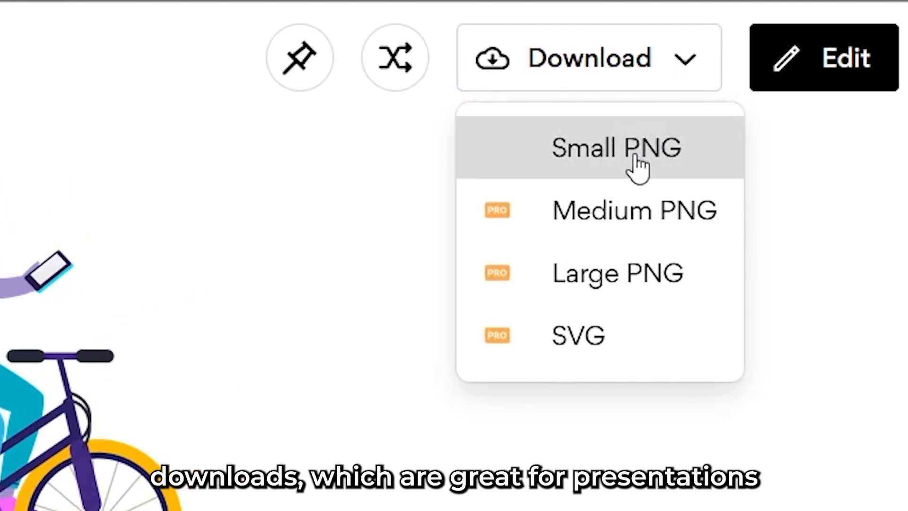
click(616, 147)
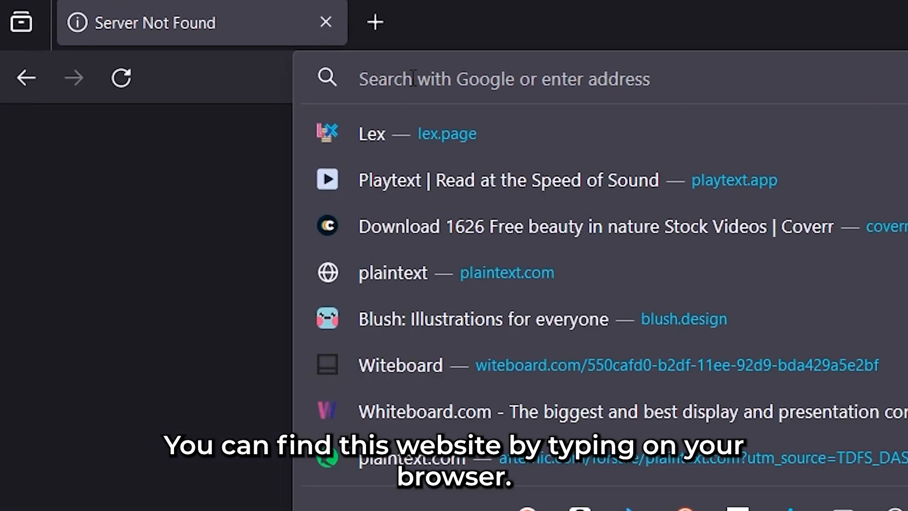
text(www.printfriendly.com)
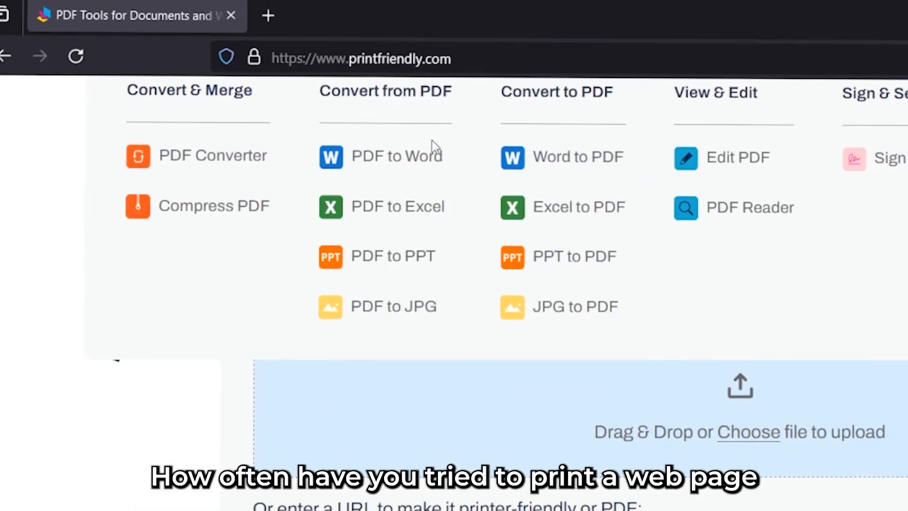
scroll(down, 3)
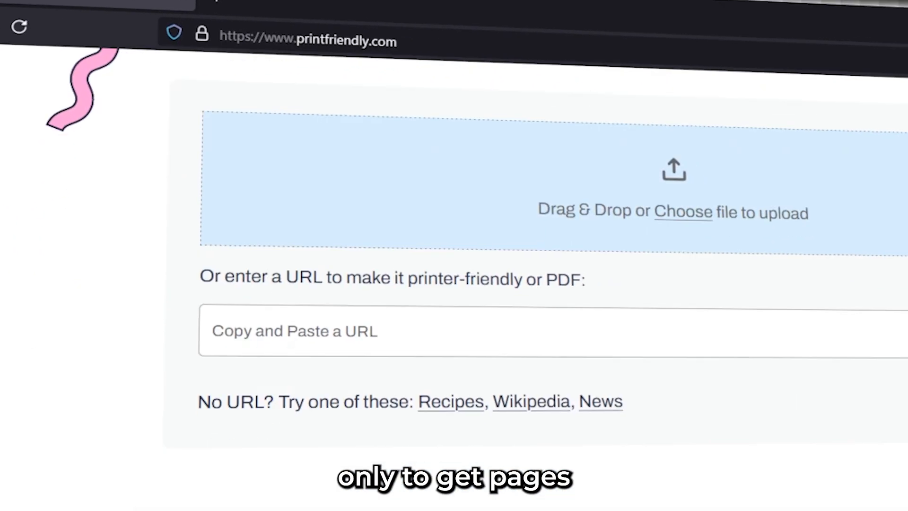
scroll(down, 3)
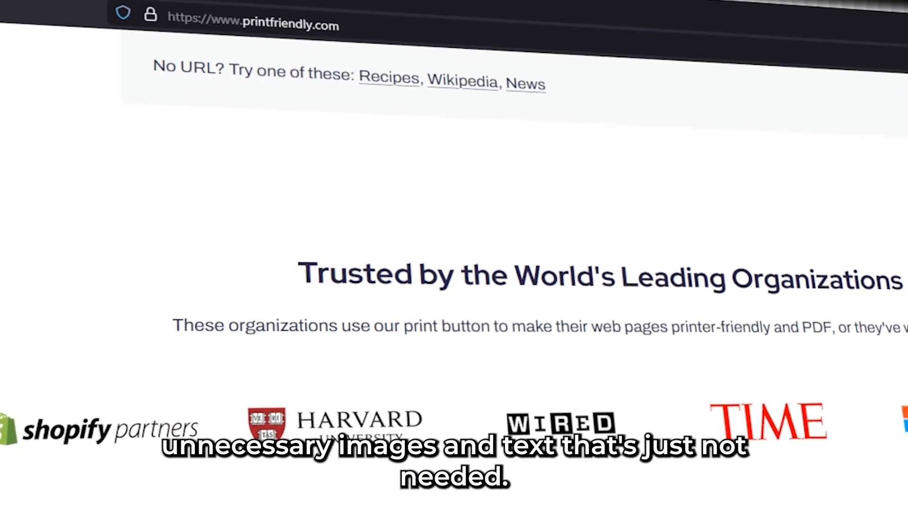
scroll(down, 3)
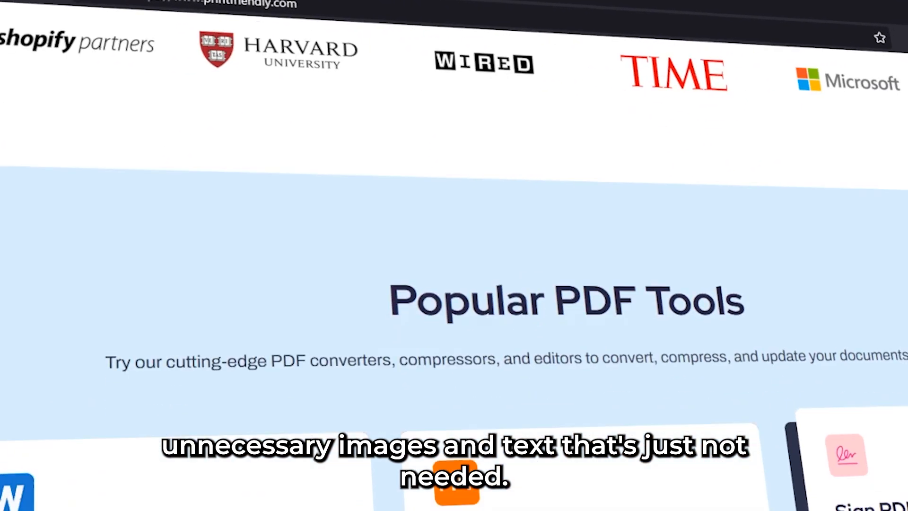
scroll(down, 3)
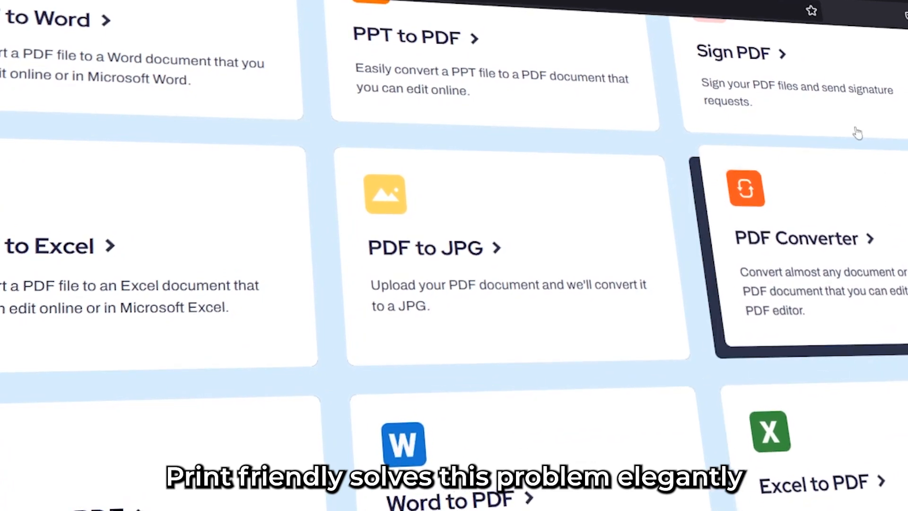
scroll(down, 3)
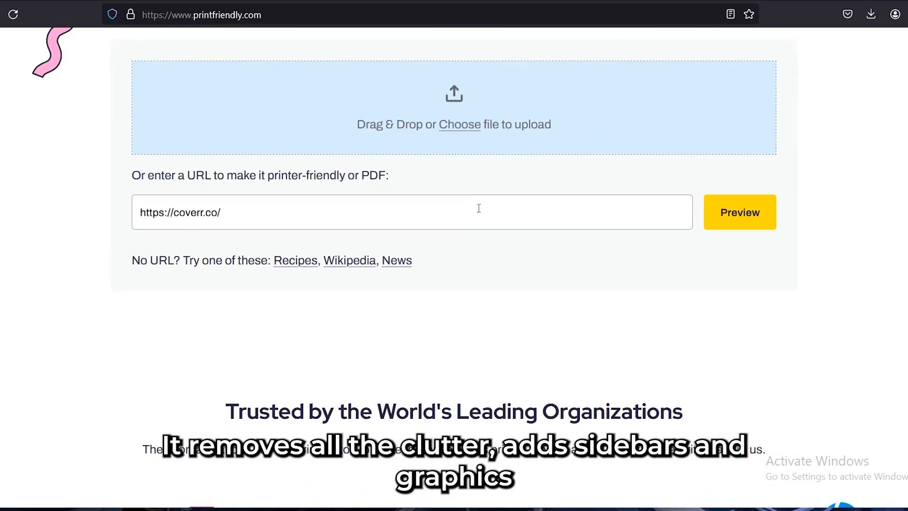
scroll(down, 3)
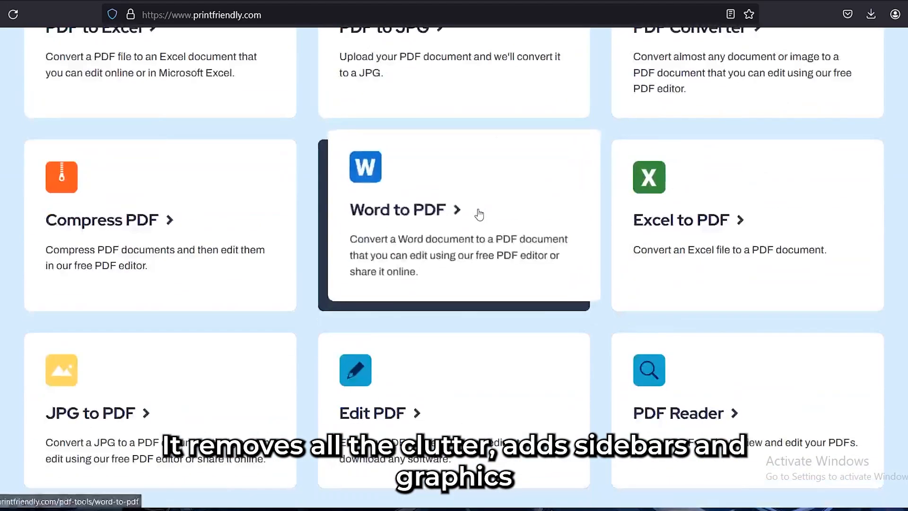
scroll(down, 3)
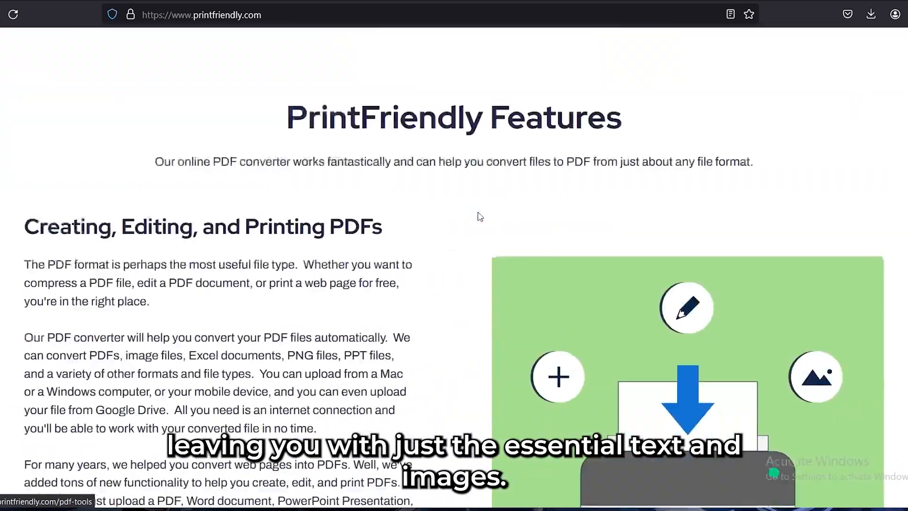
scroll(down, 3)
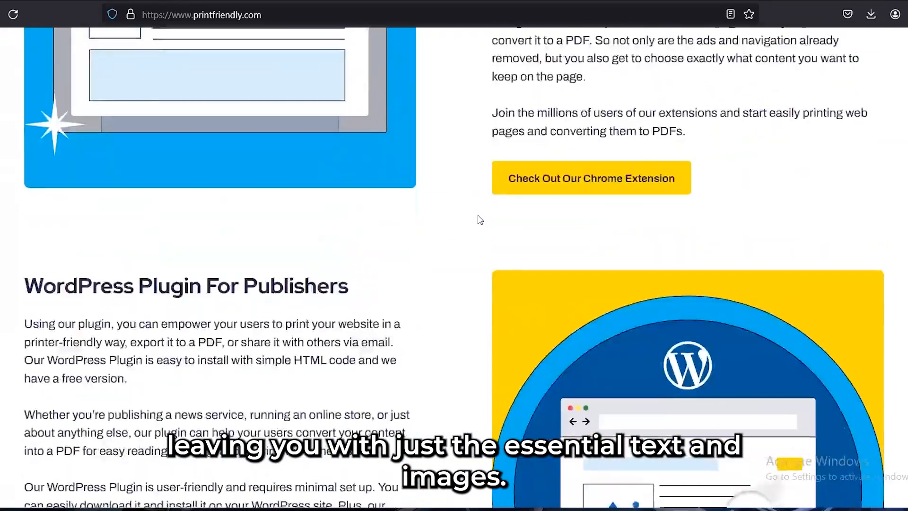
scroll(down, 3)
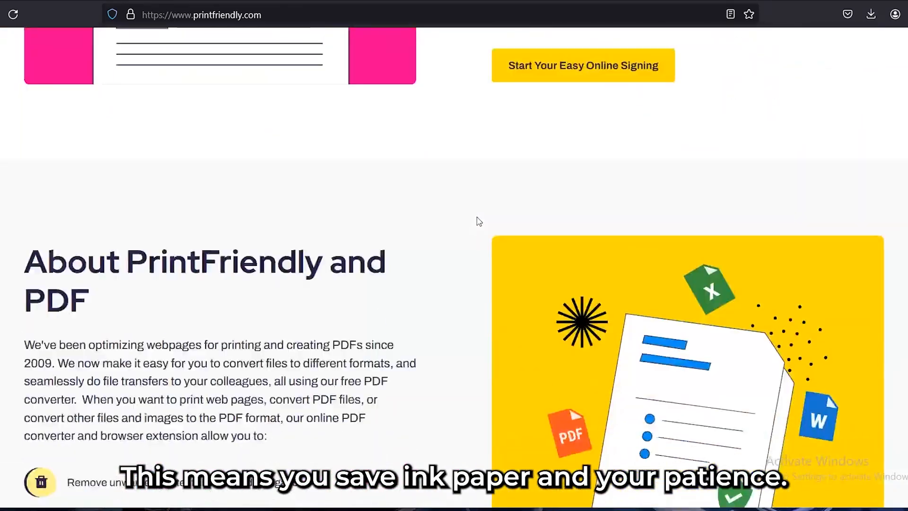
scroll(down, 3)
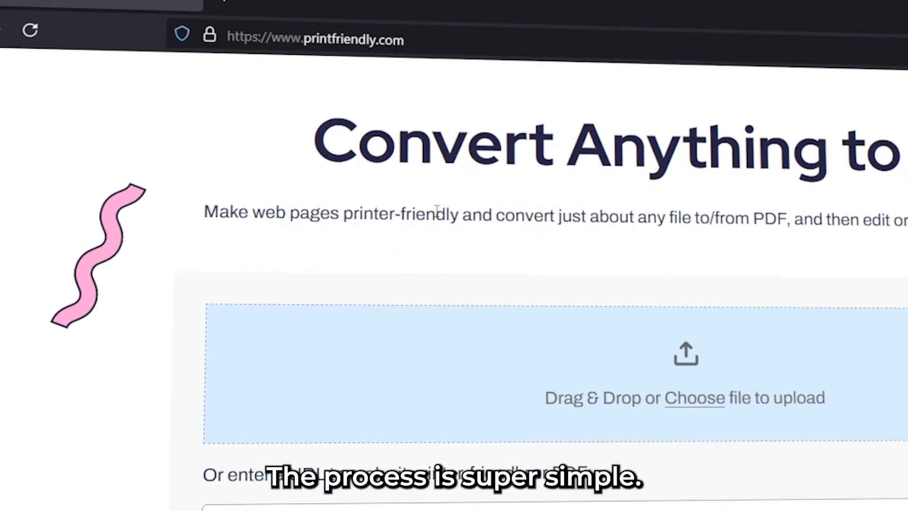
scroll(down, 3)
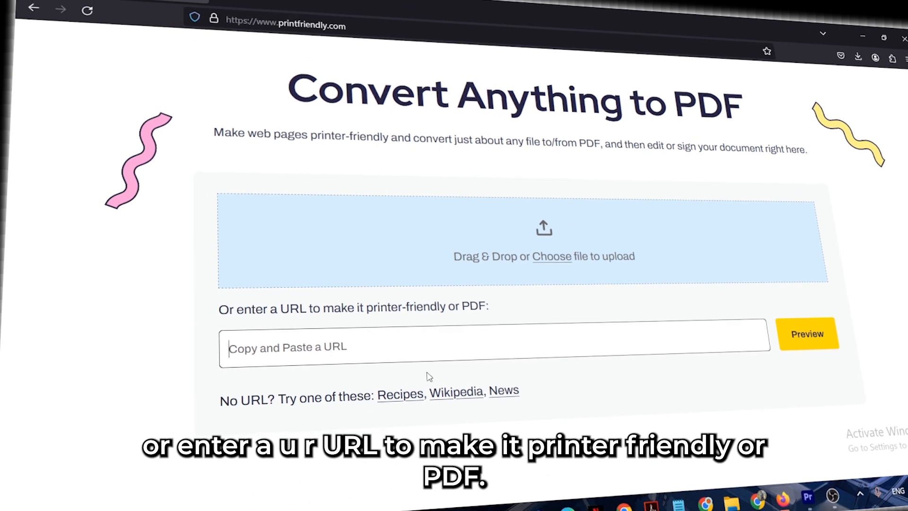
text(https://coverr.co/)
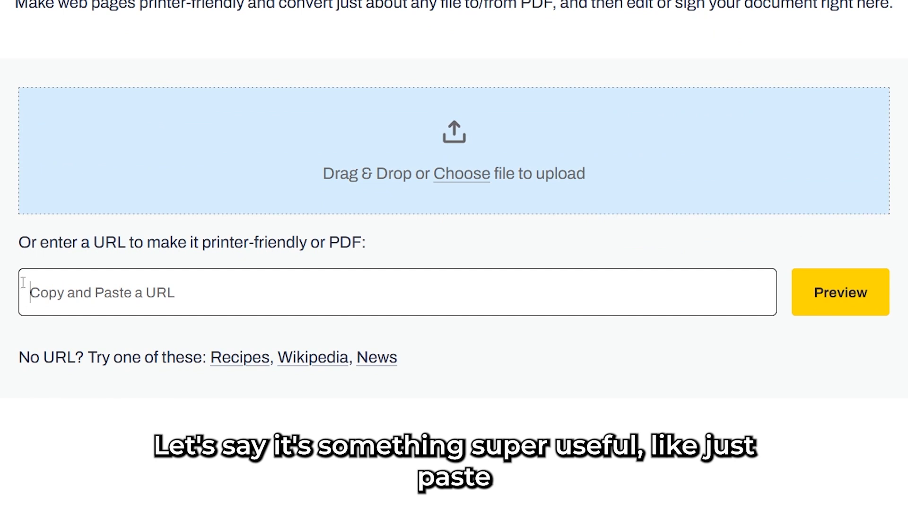
text(https://coverr.co/)
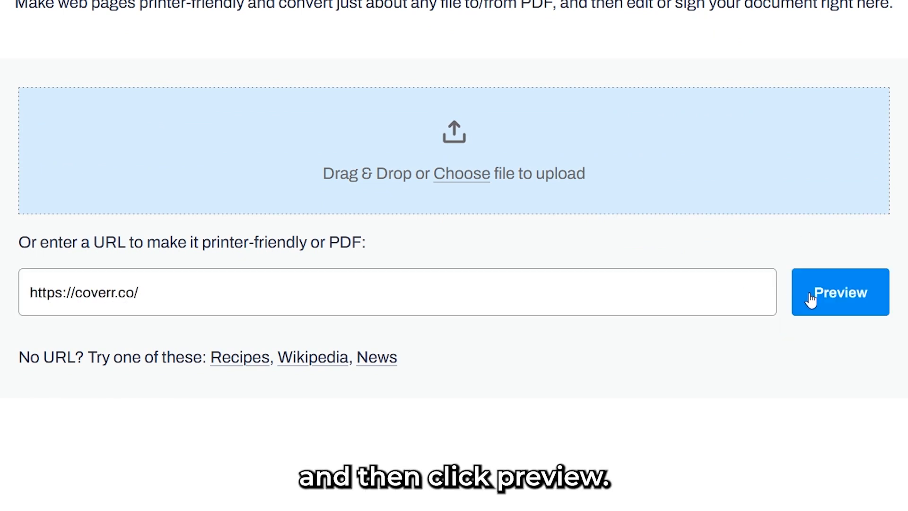
click(840, 292)
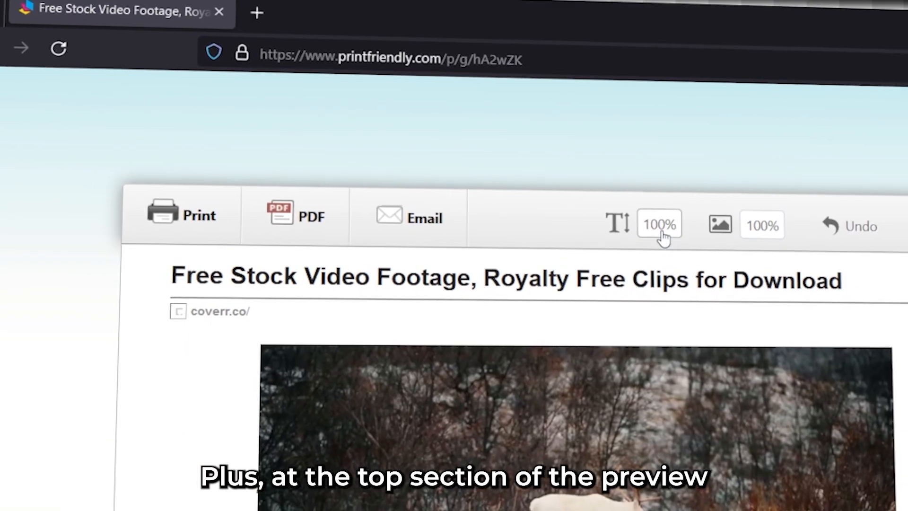
click(658, 225)
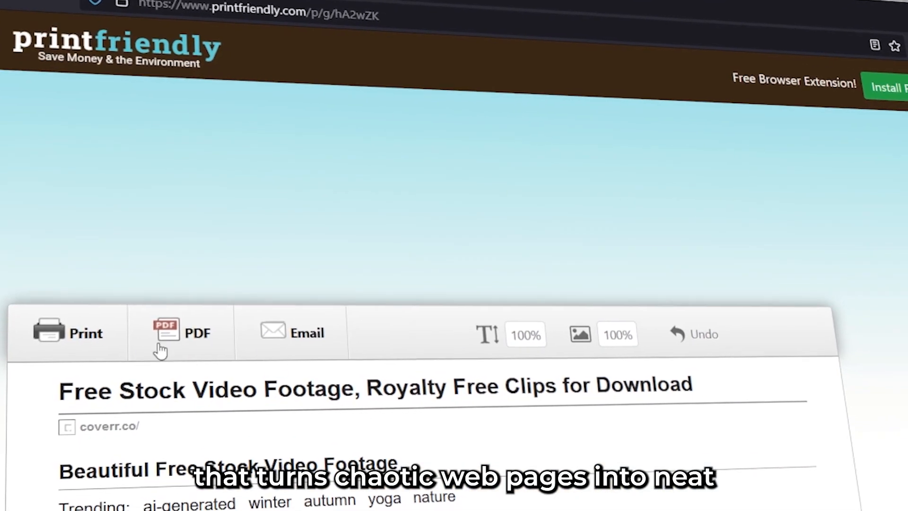
scroll(down, 3)
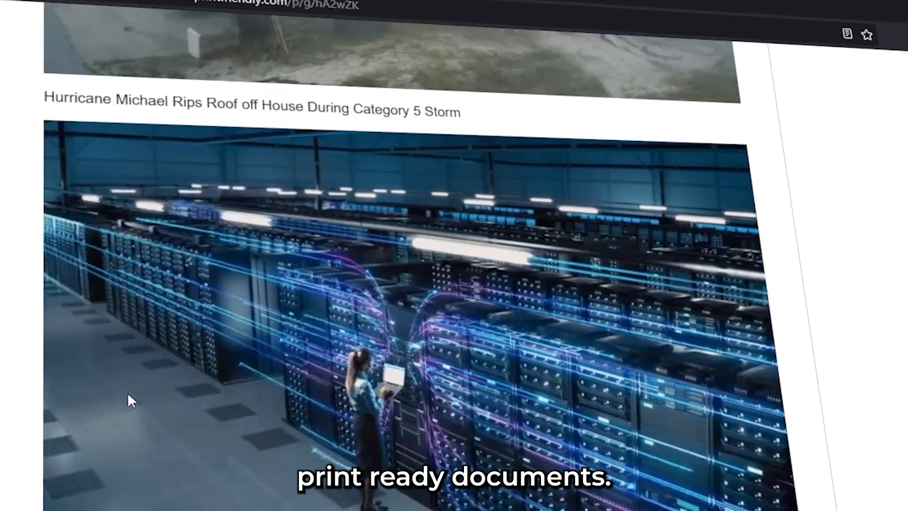
scroll(down, 3)
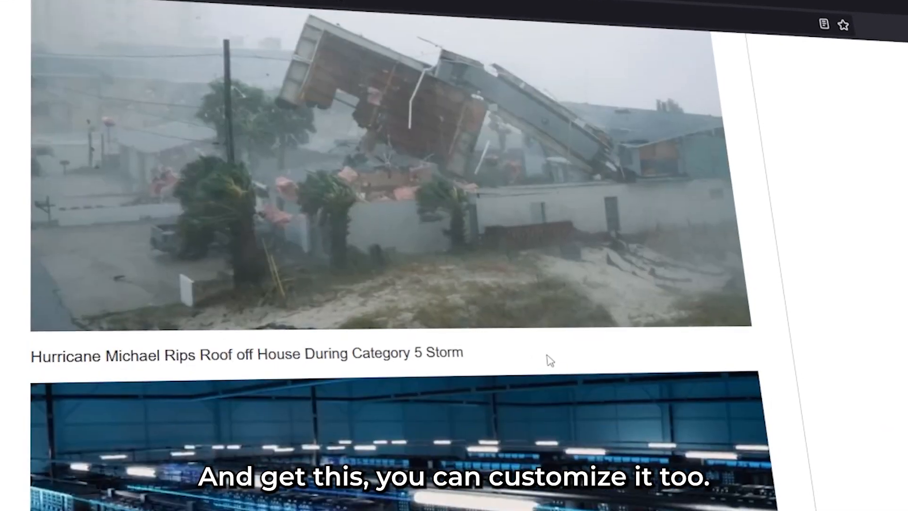
scroll(down, 3)
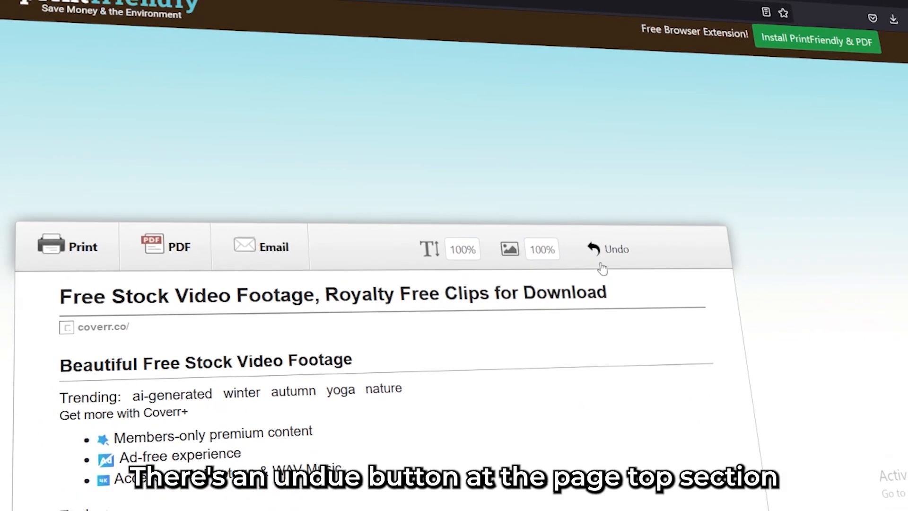
scroll(down, 3)
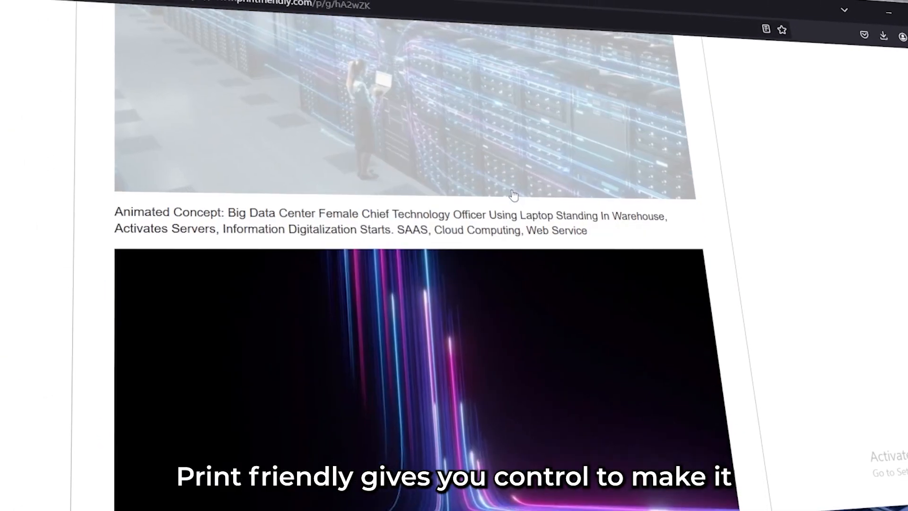